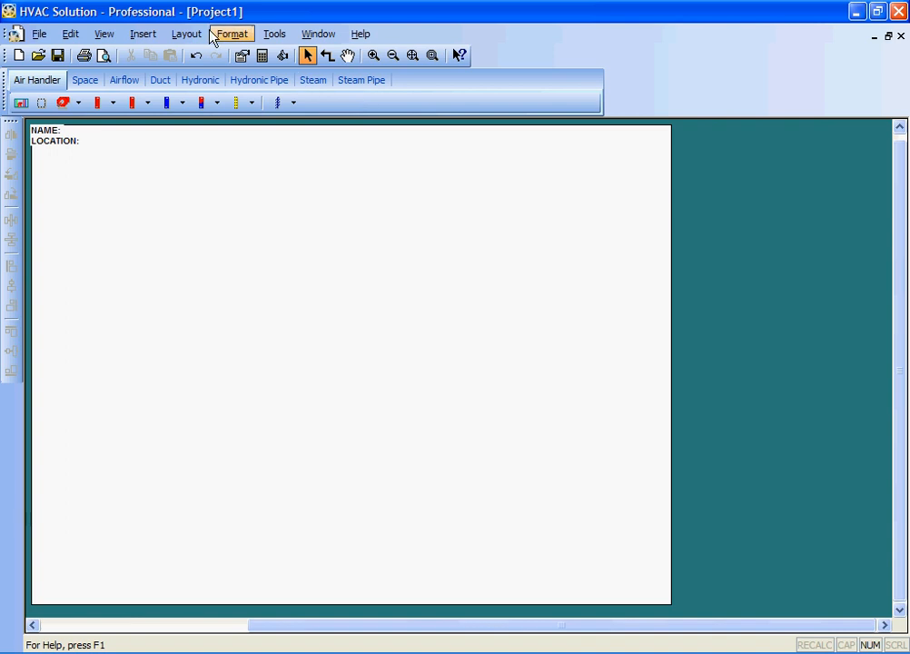
Browse the Airflow, Air Handler and Hydronic Pipe component palettes and place air handler AH-1
click(123, 80)
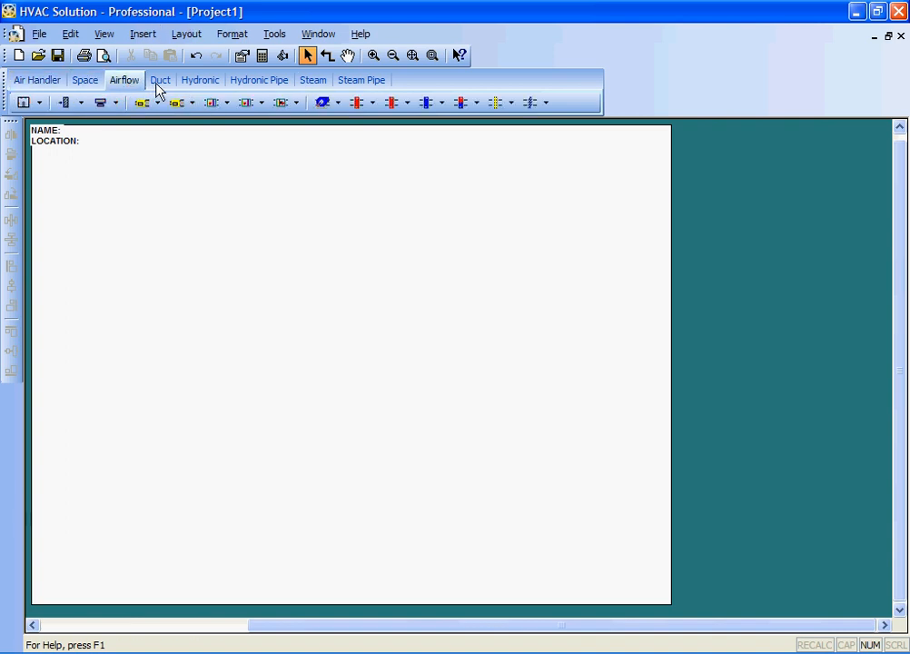
click(37, 80)
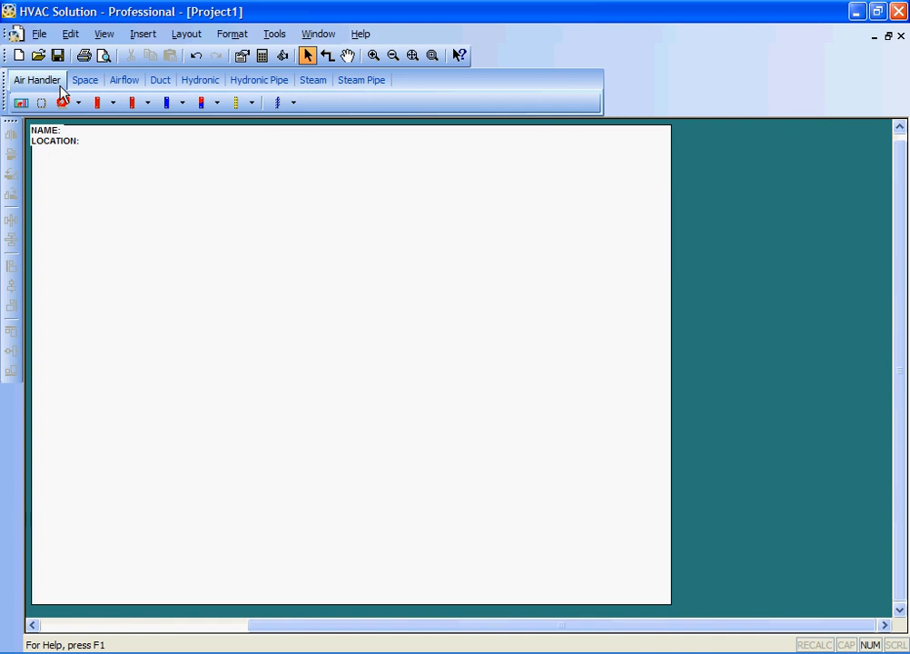
mouse_move(74, 99)
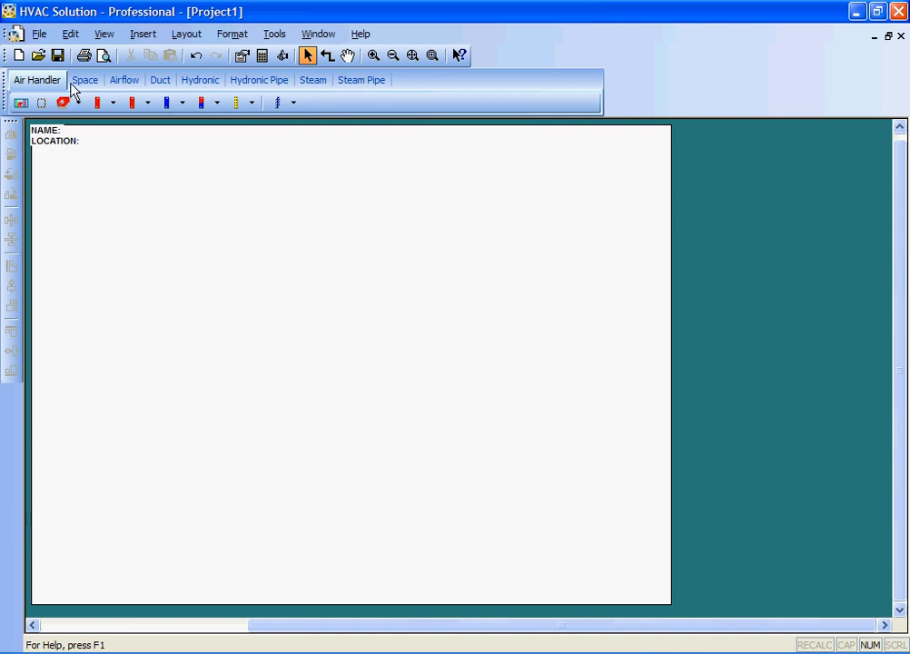
mouse_move(83, 54)
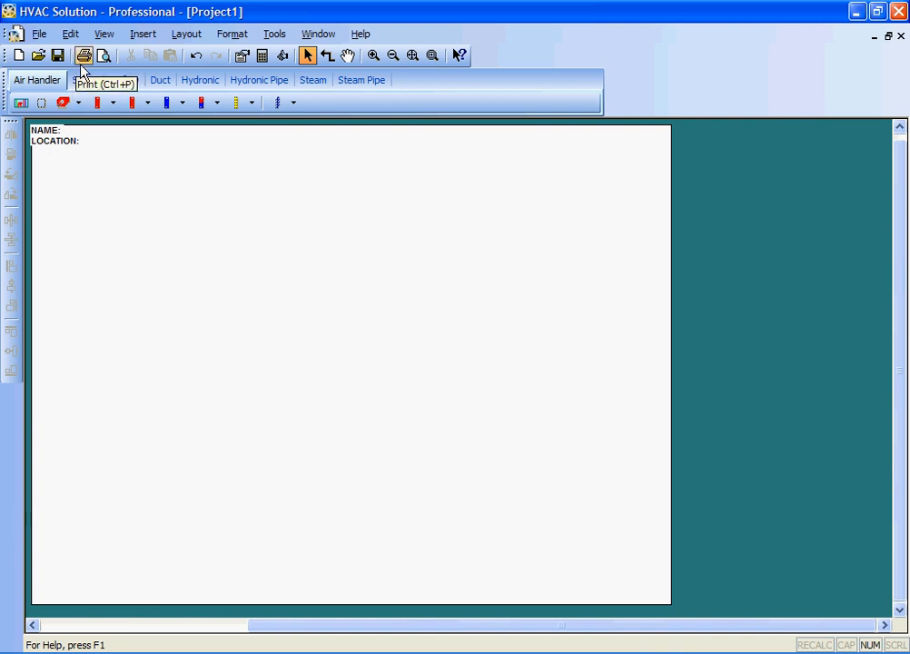
click(124, 79)
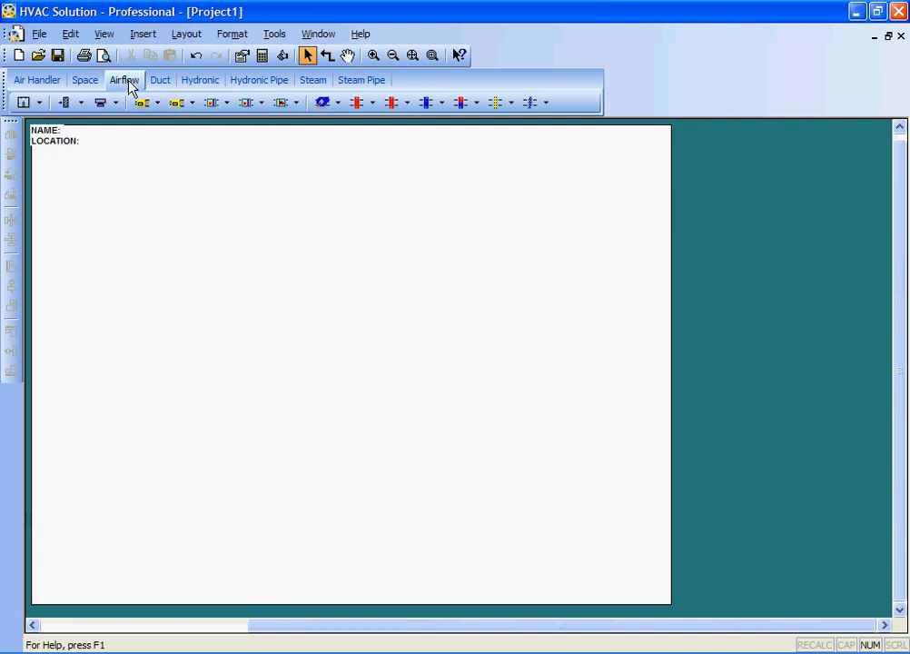
click(258, 80)
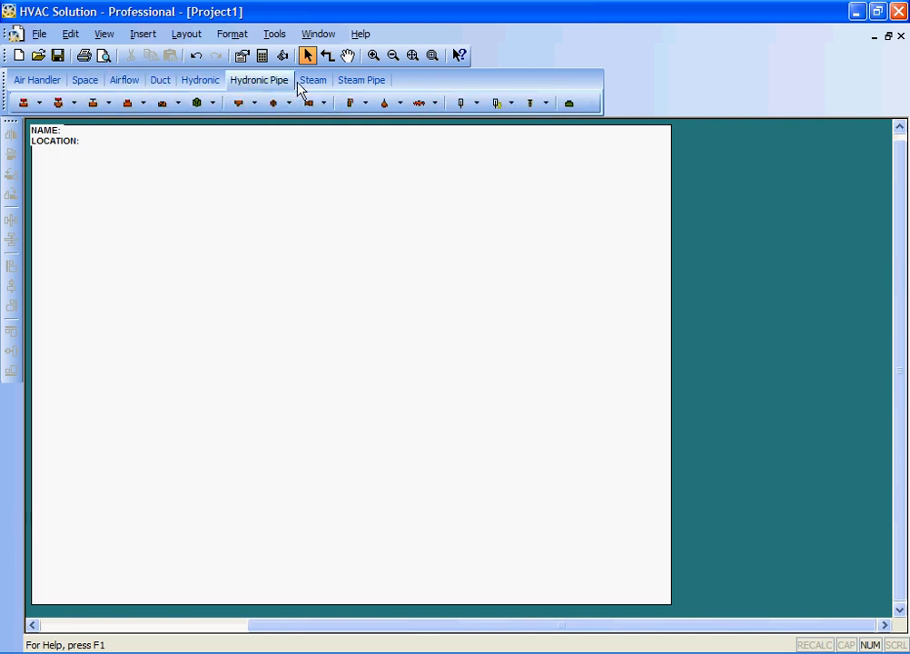
click(361, 80)
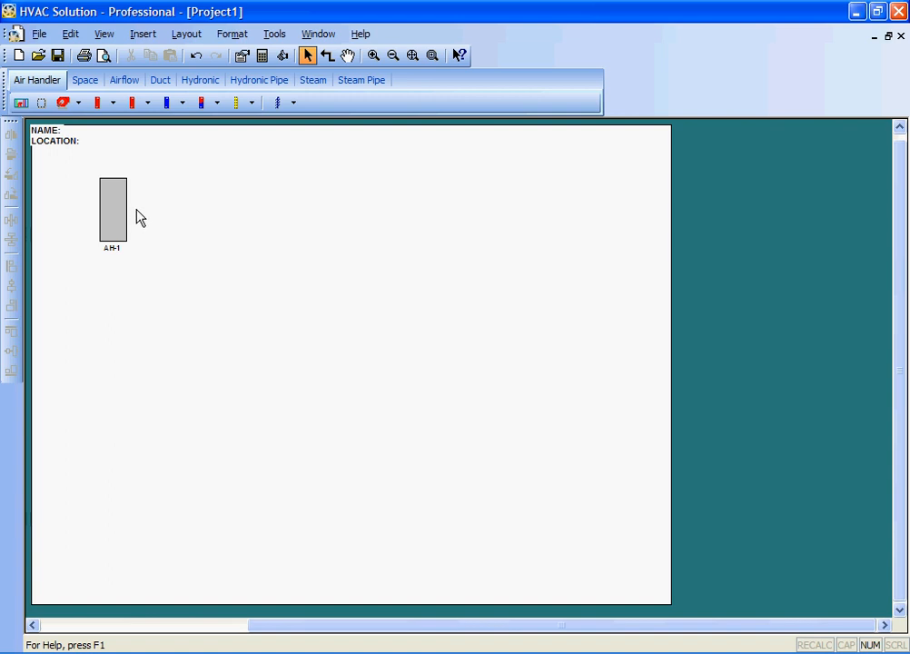
Add supply fan SF-1, nudge it lower, and place coil HC-1 below AH-1
click(109, 203)
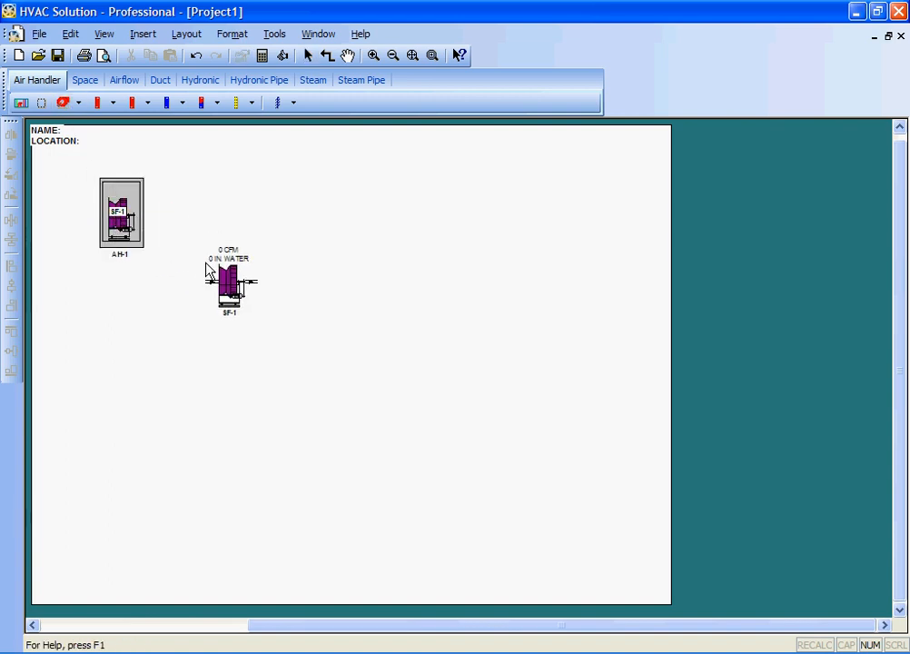
drag(229, 283, 233, 320)
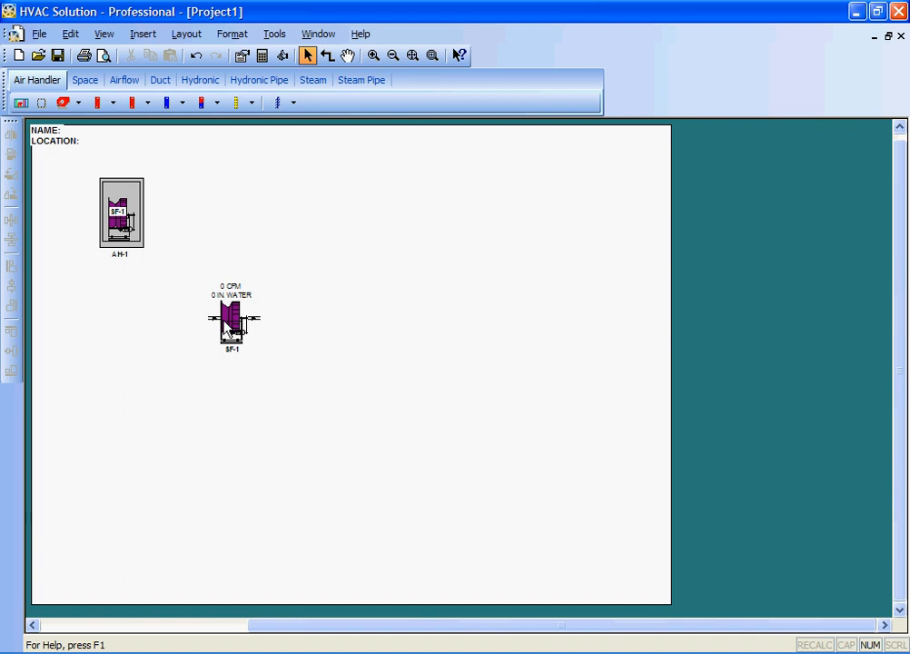
click(232, 323)
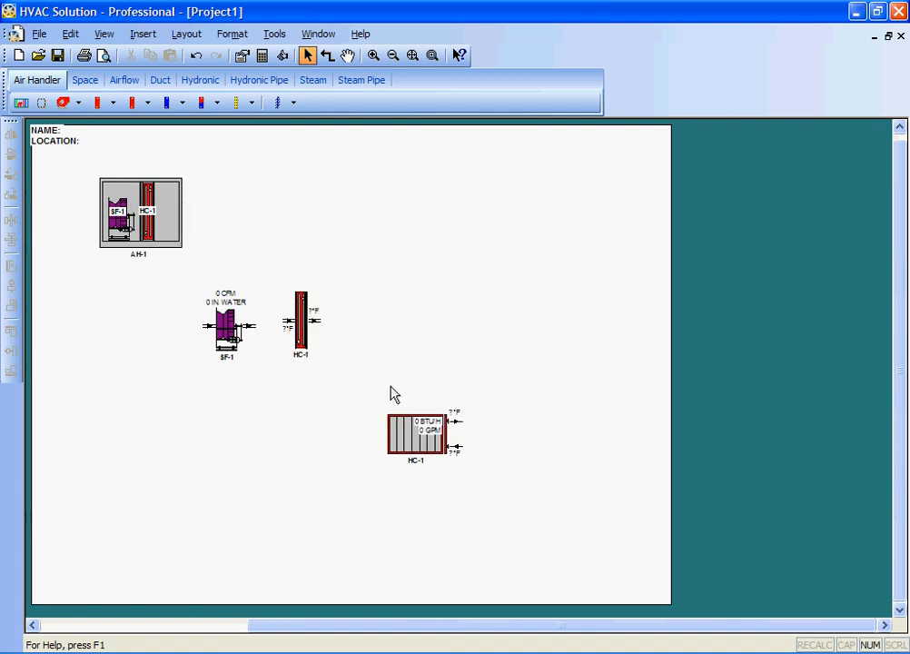
mouse_move(186, 229)
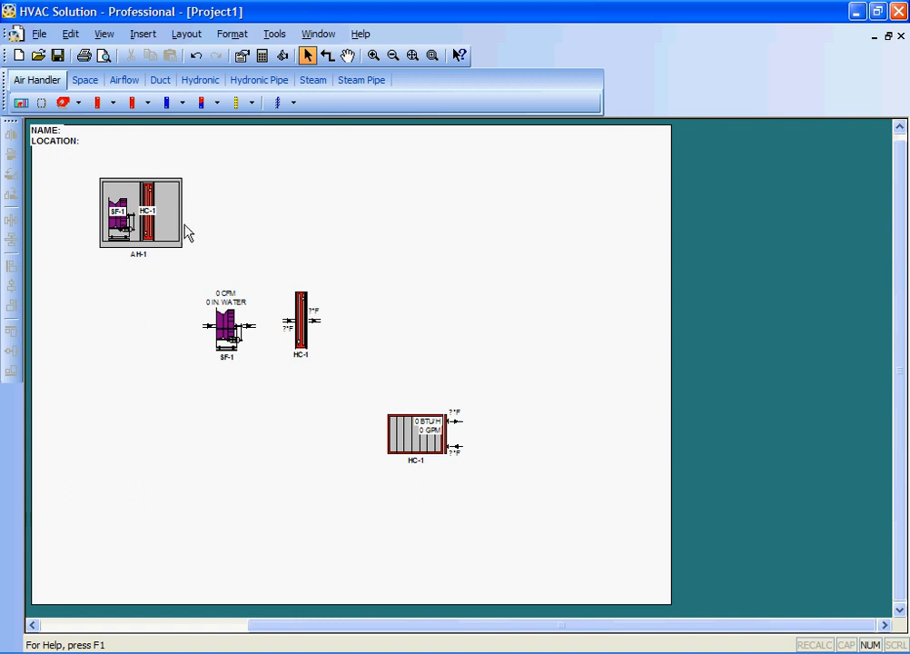
mouse_move(228, 334)
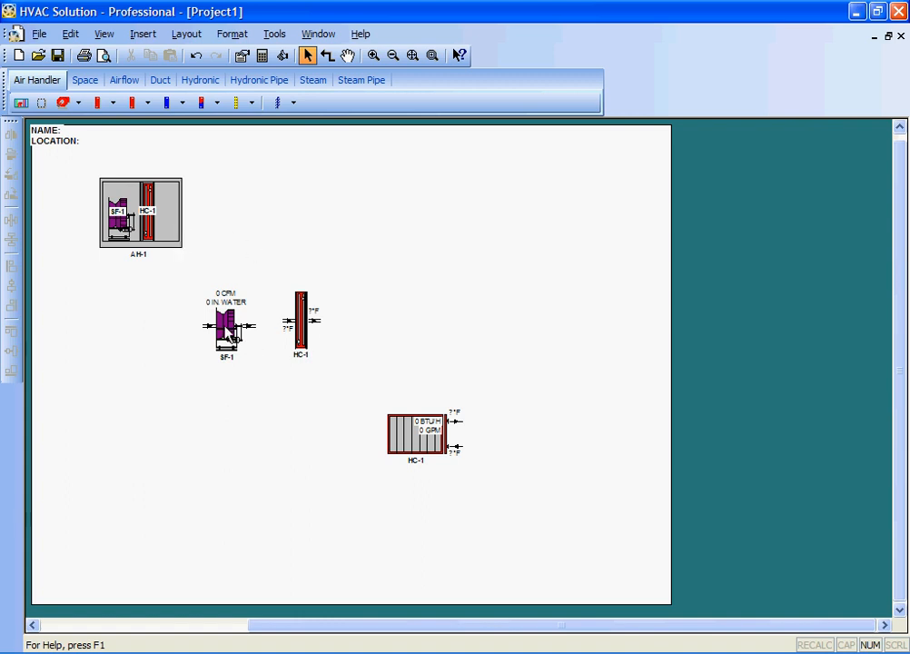
click(225, 325)
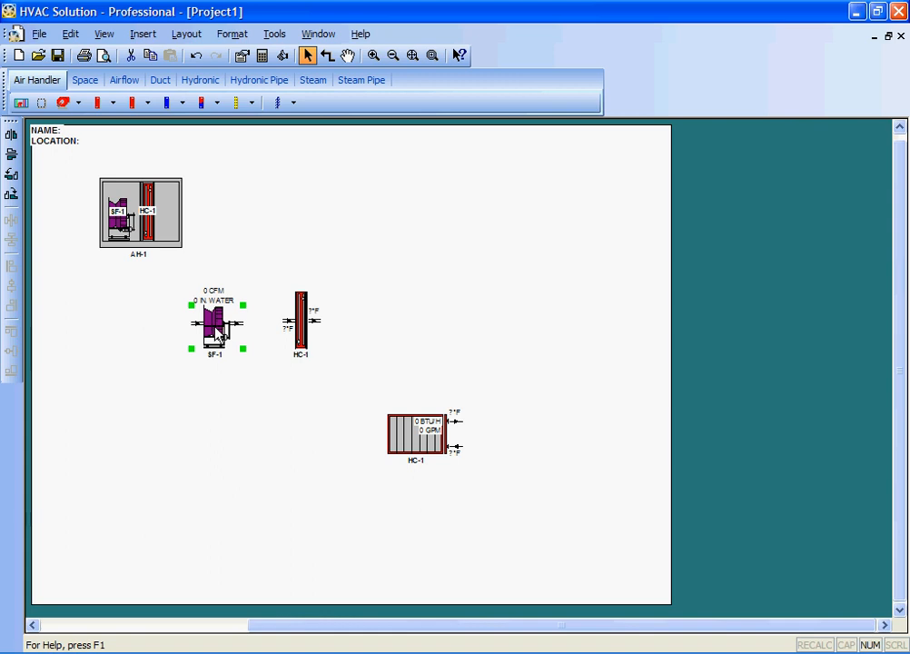
double_click(215, 323)
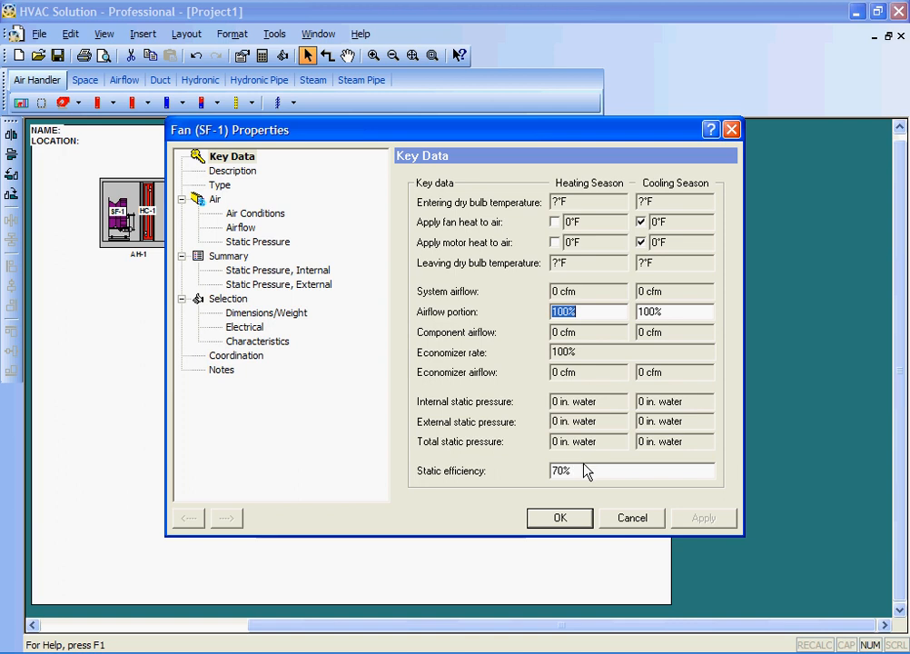
click(559, 518)
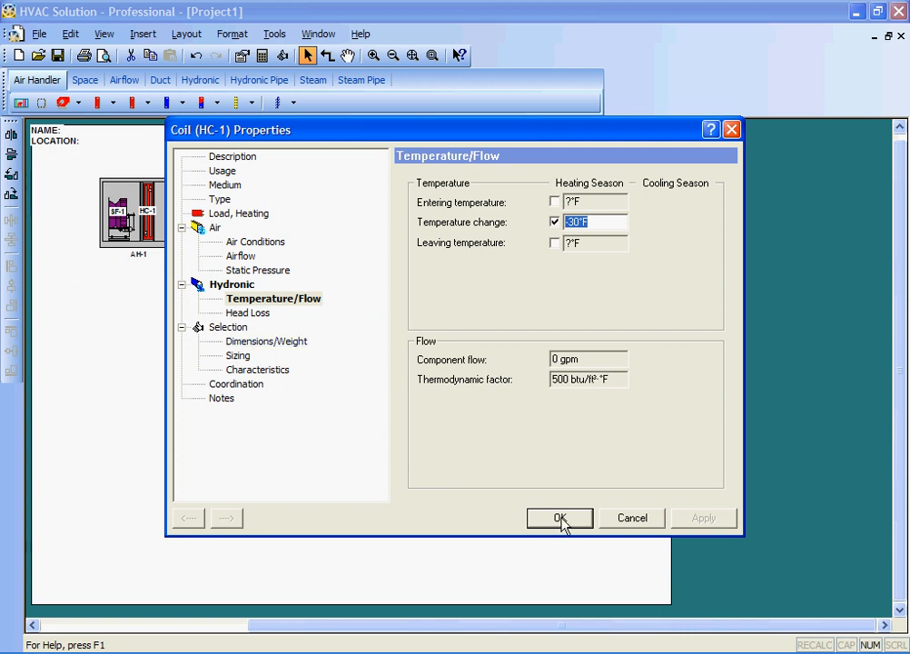
click(559, 518)
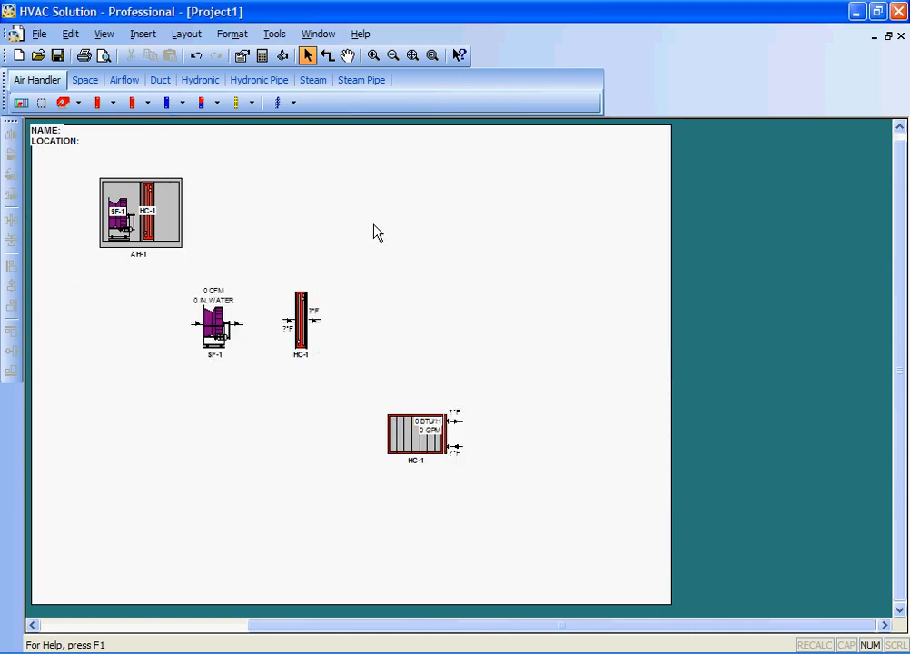
mouse_move(389, 240)
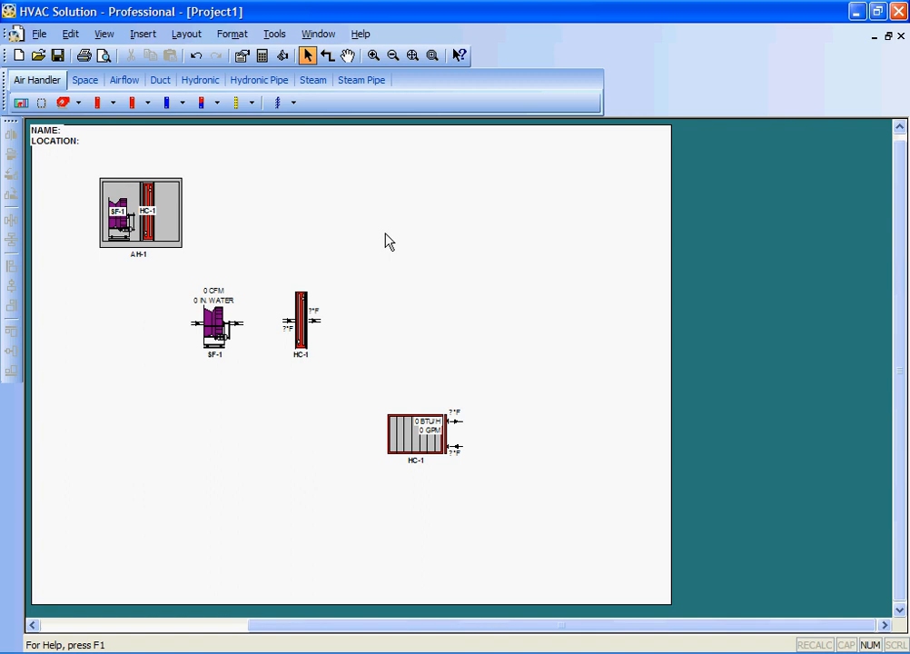
mouse_move(394, 227)
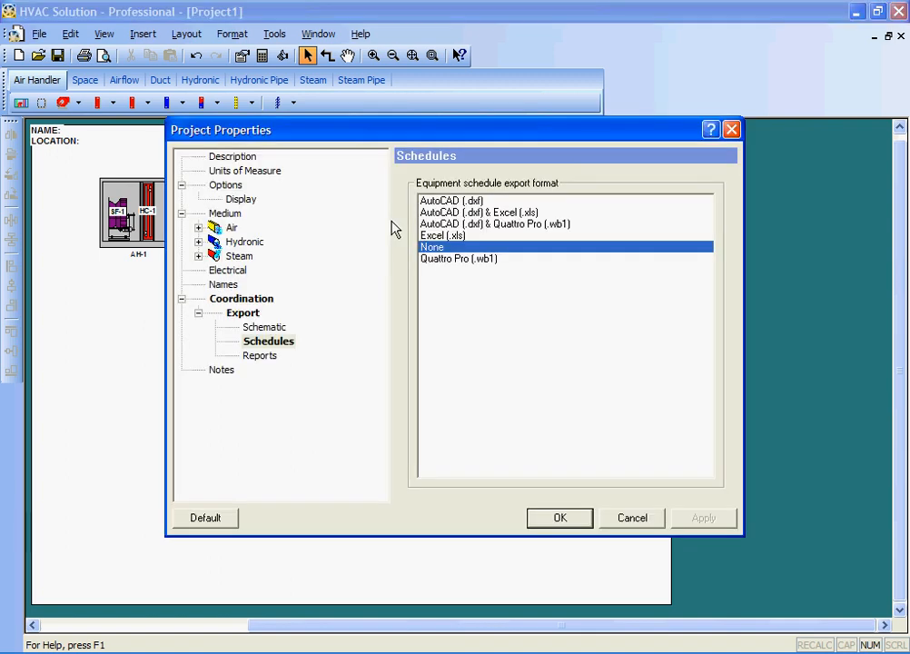
Review the project description, options and schematic/report export format choices
click(233, 156)
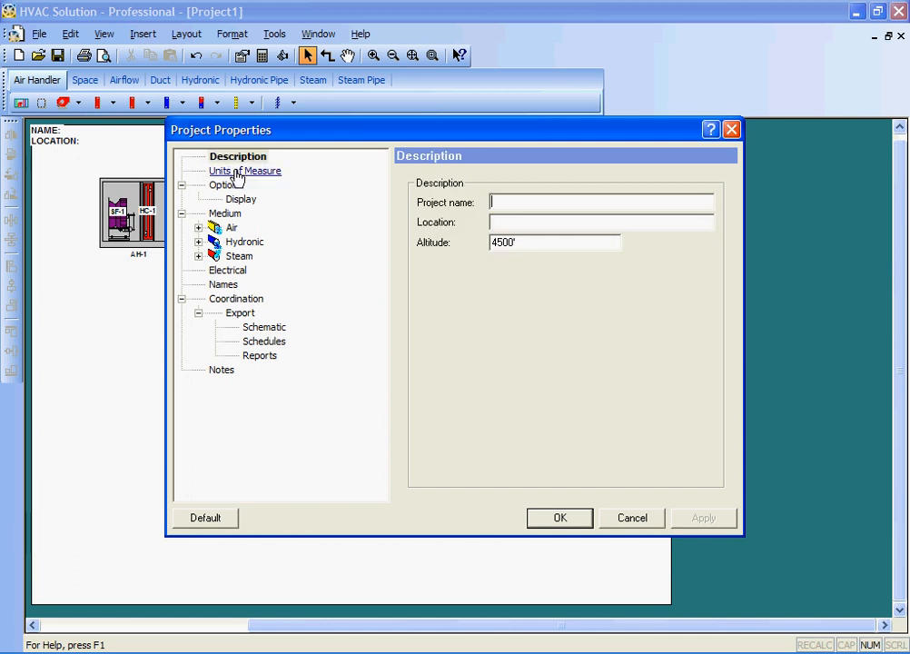
mouse_move(247, 182)
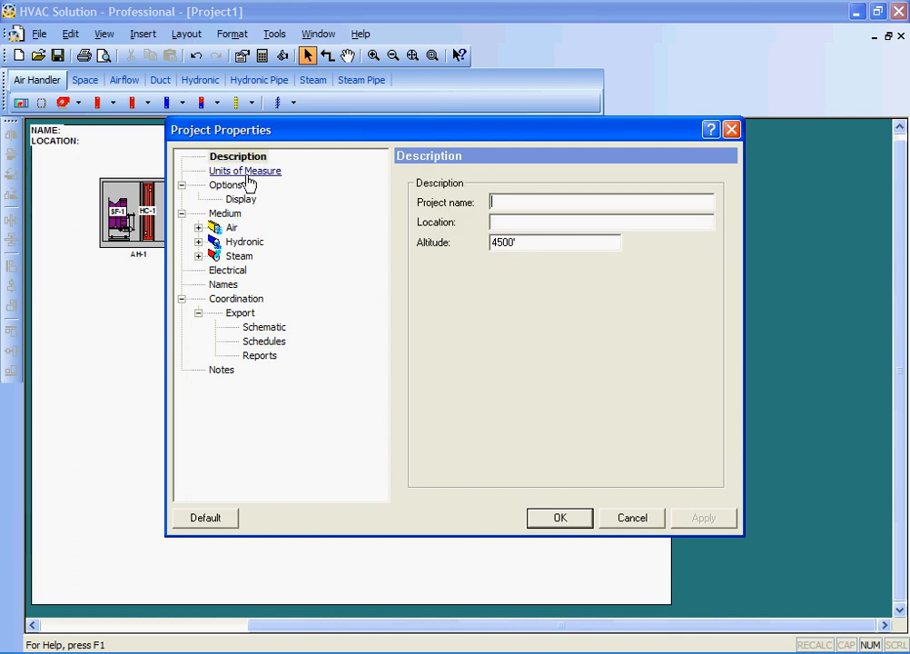
click(228, 185)
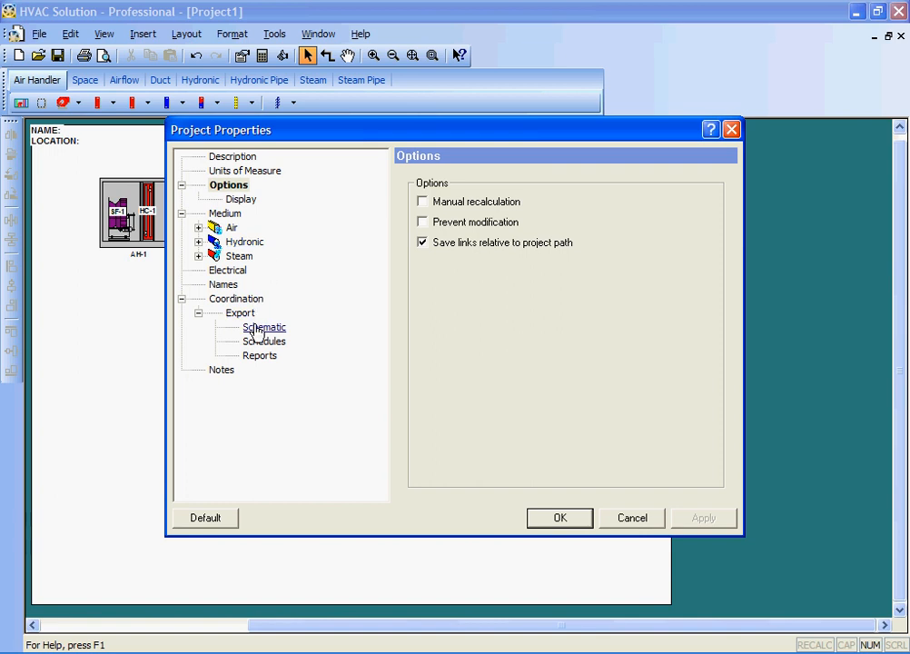
click(263, 327)
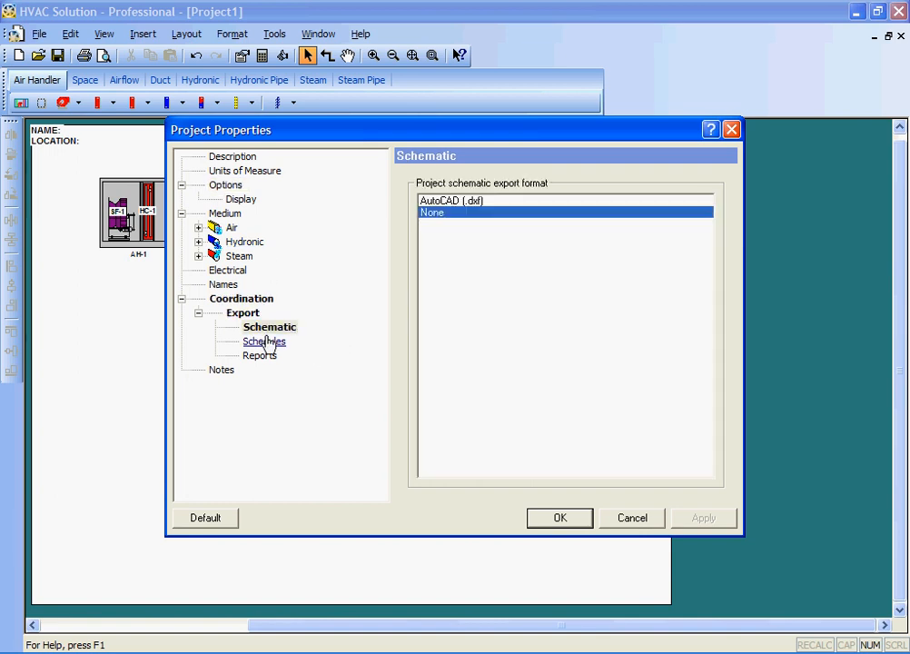
click(264, 354)
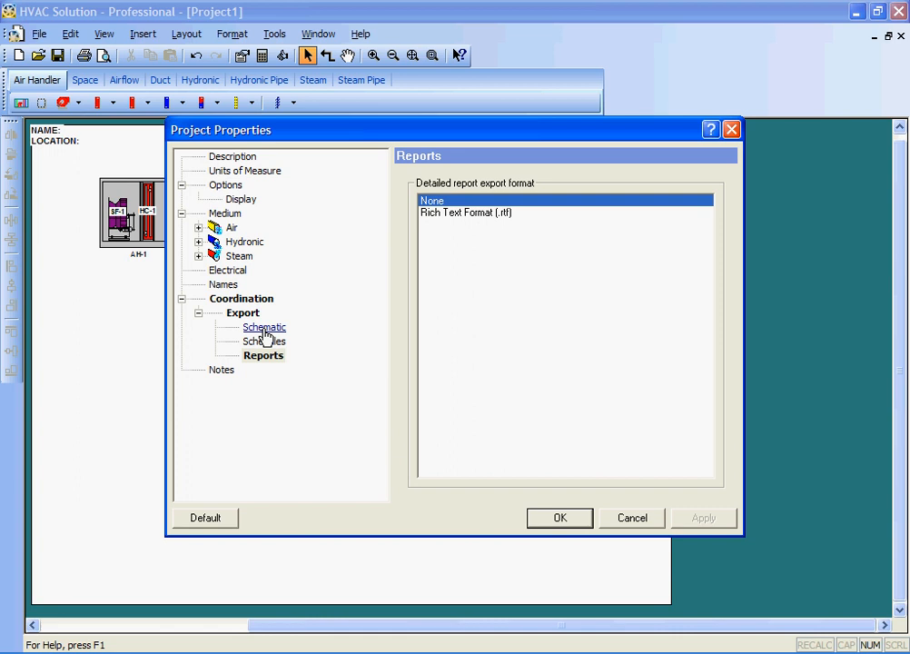
click(265, 327)
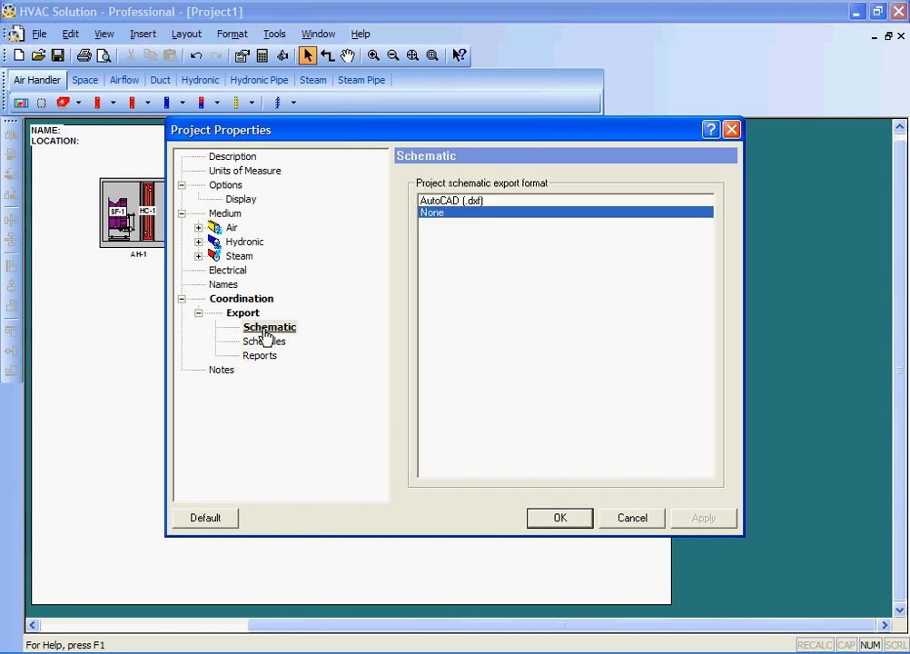
click(265, 341)
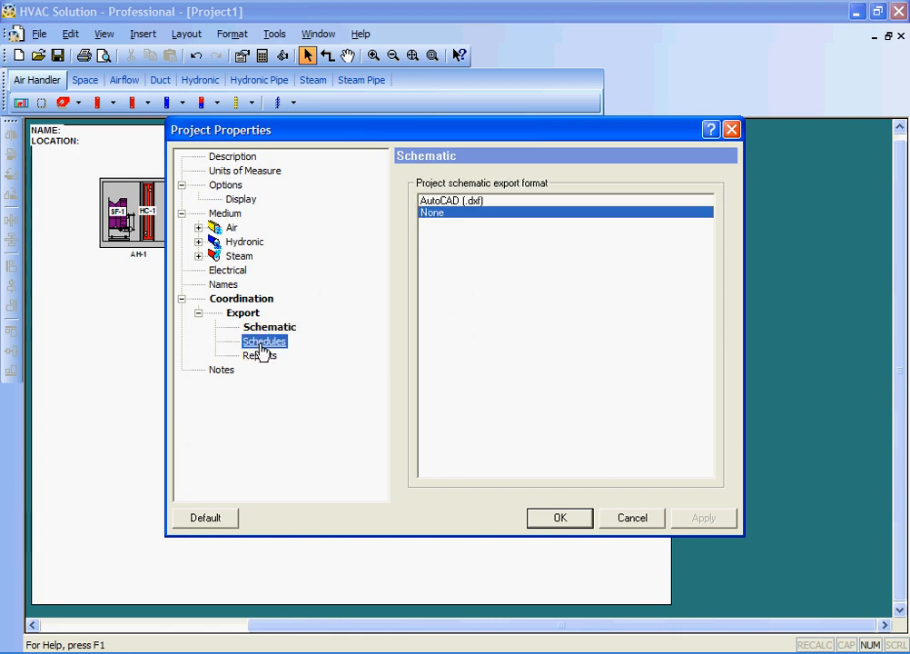
Check schedule and report export formats are None and accept the Project Properties
click(265, 341)
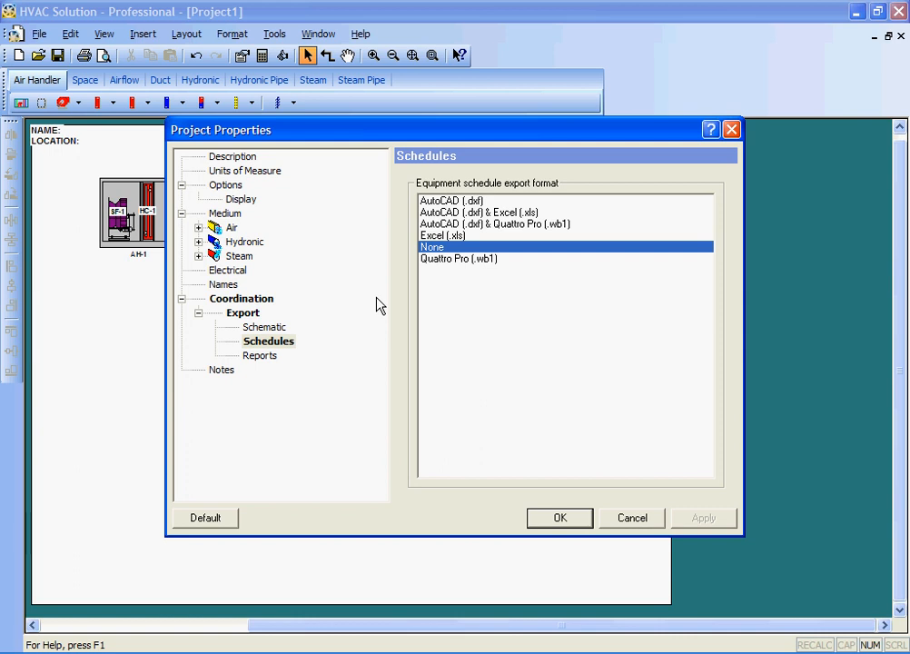
mouse_move(389, 243)
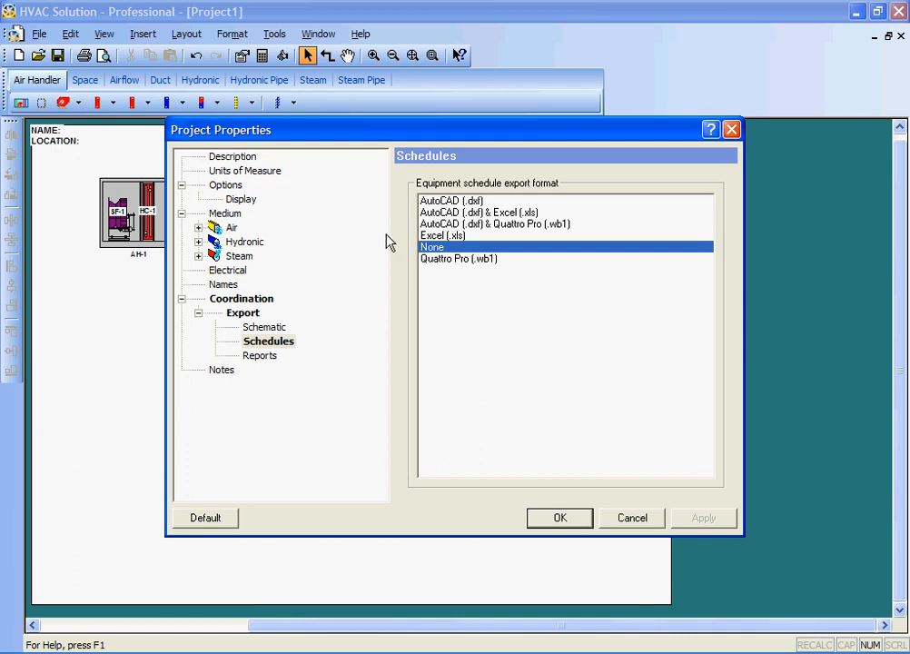
click(263, 354)
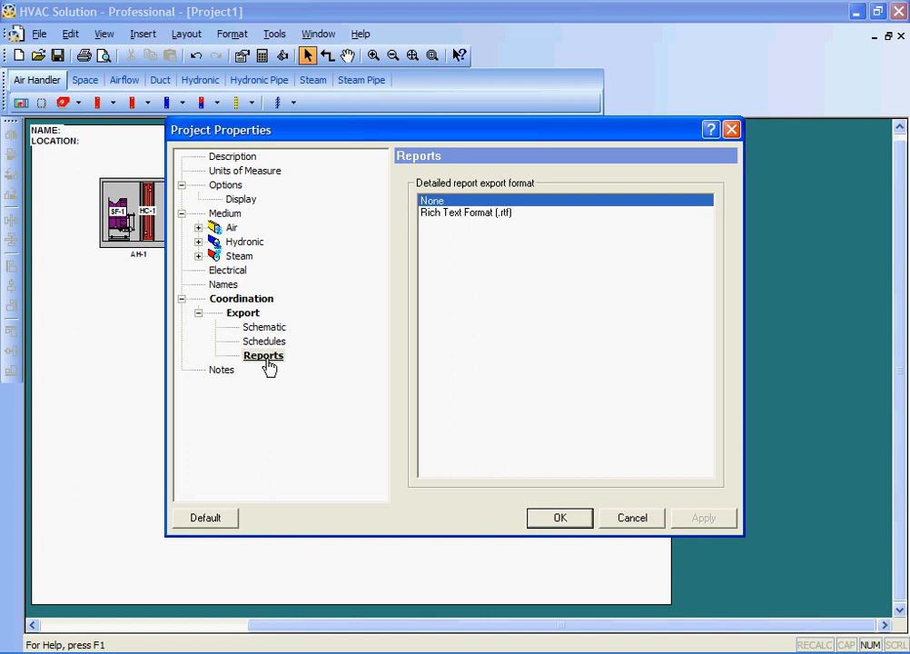
mouse_move(559, 517)
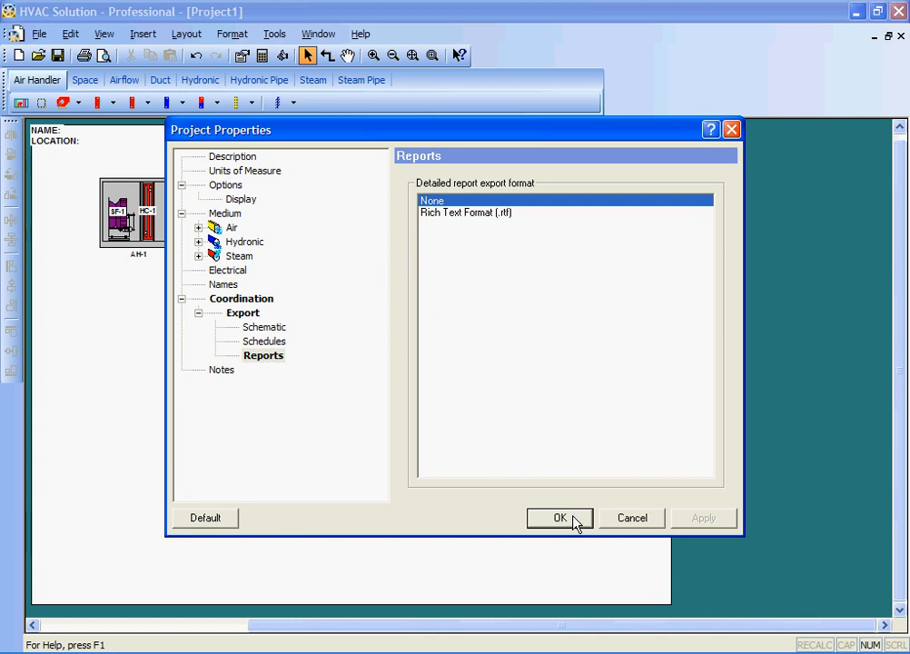
click(559, 517)
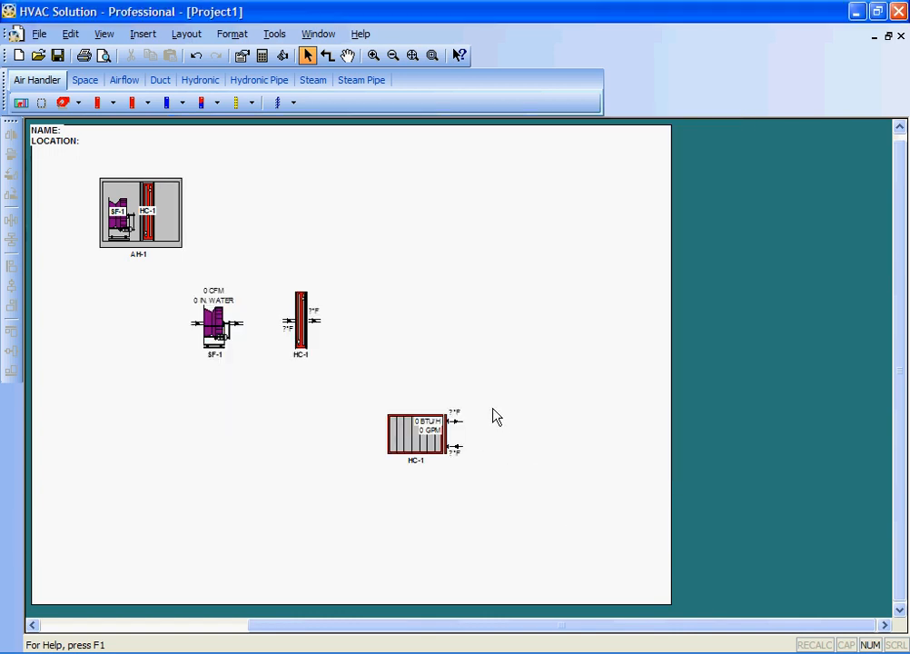
mouse_move(337, 263)
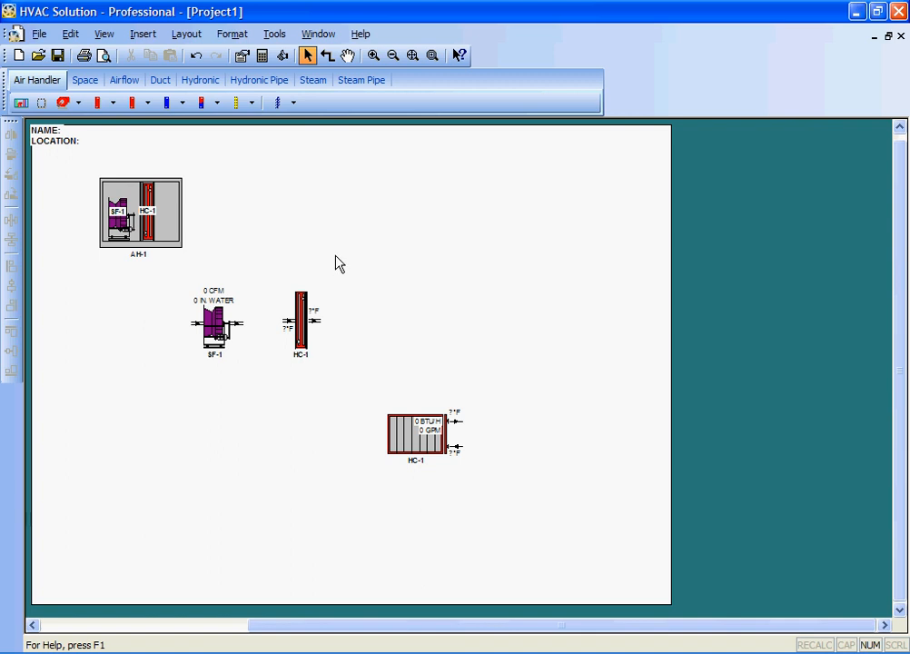
mouse_move(316, 245)
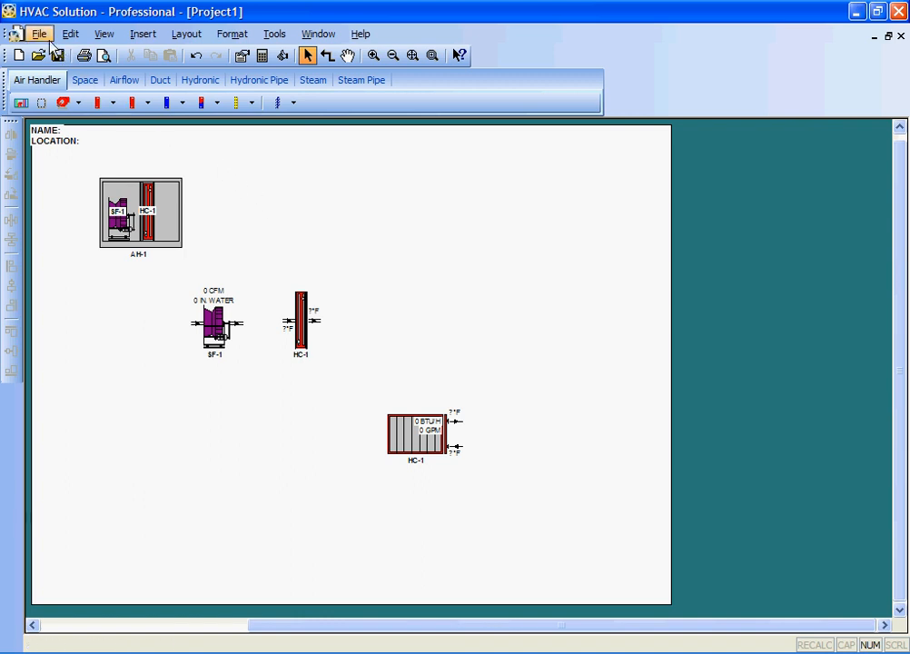
Open the Elementary.hvp example from the Commercial Projects folder via File > Open Example
click(40, 32)
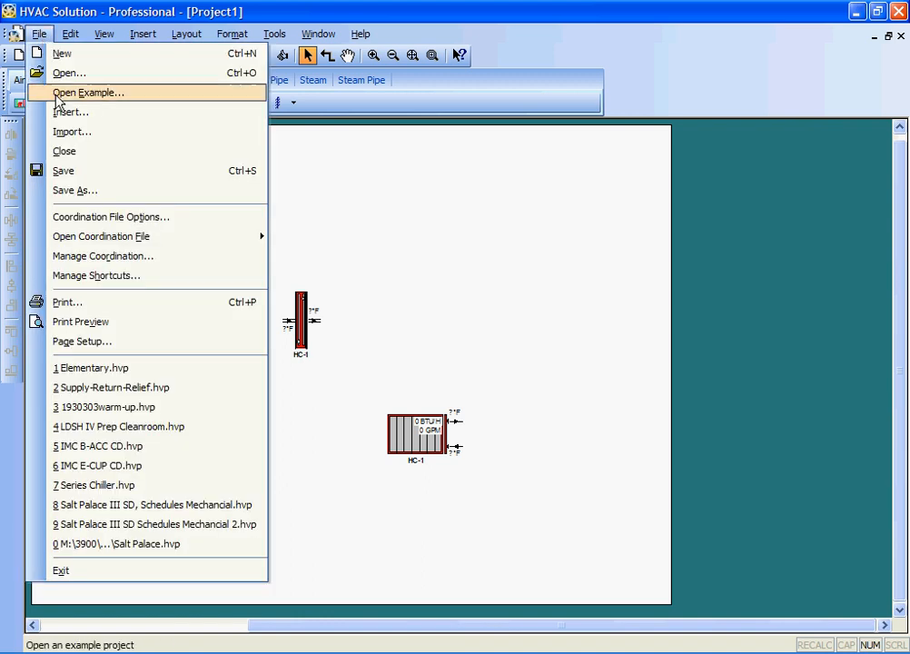
click(89, 90)
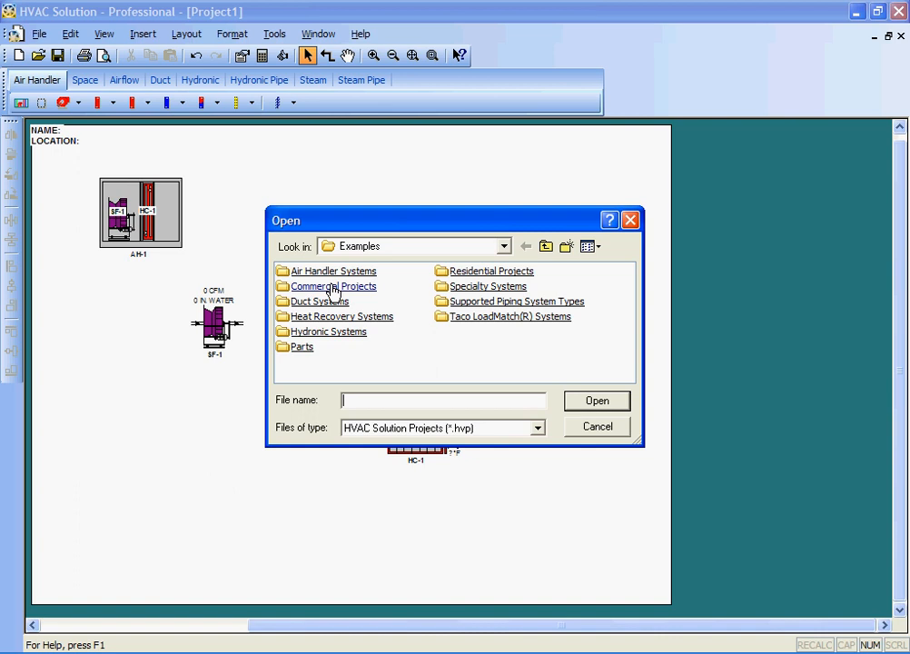
double_click(334, 287)
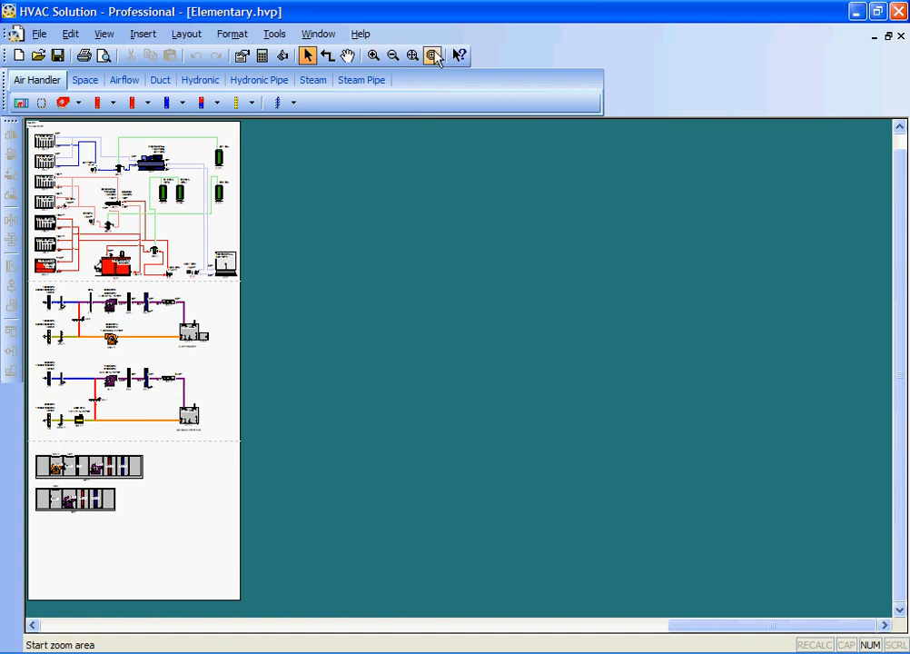
Zoom into the central plant and bring up air separator AS-1's properties
click(412, 55)
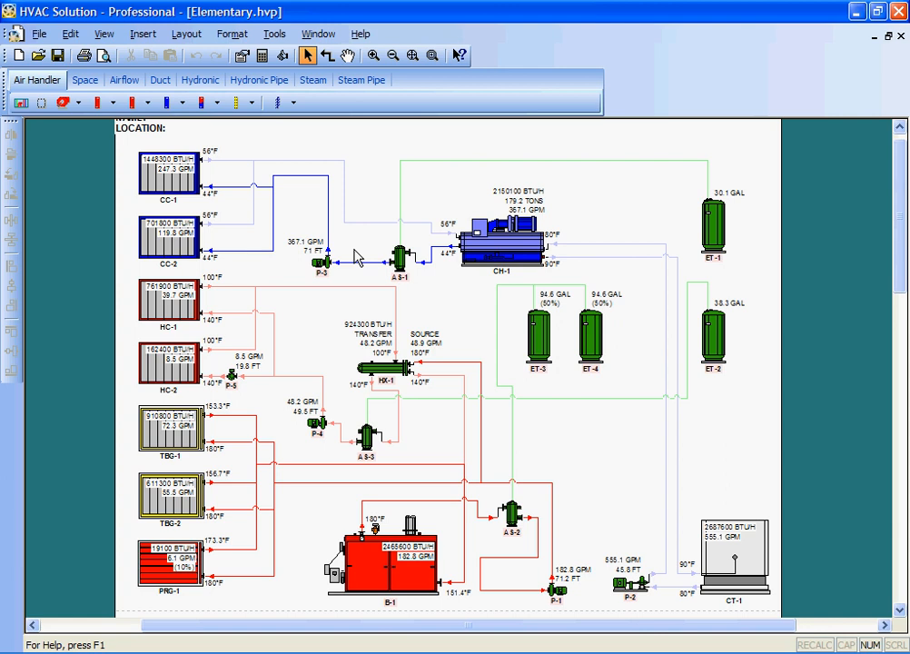
mouse_move(381, 272)
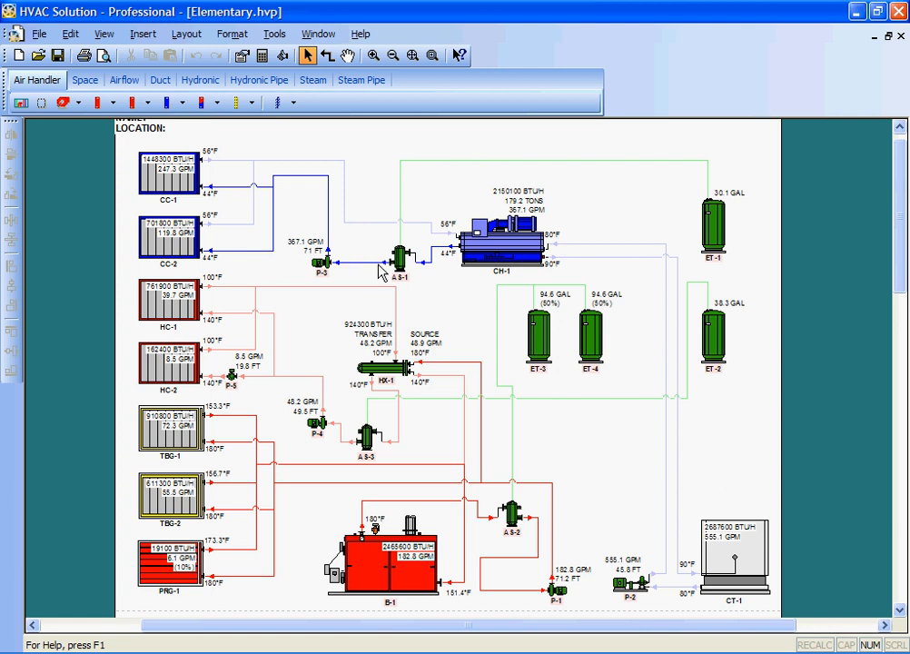
click(504, 238)
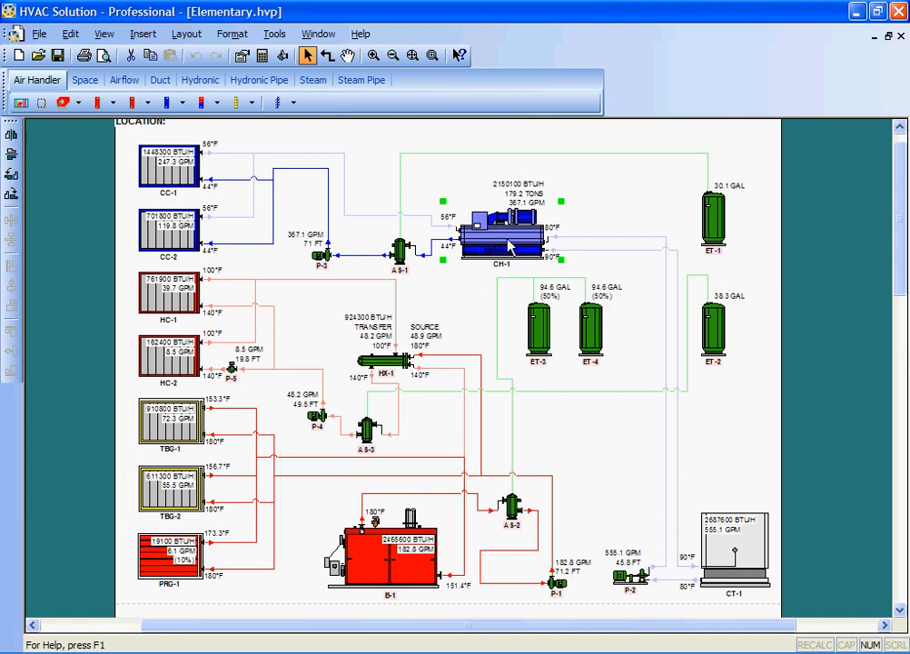
click(381, 552)
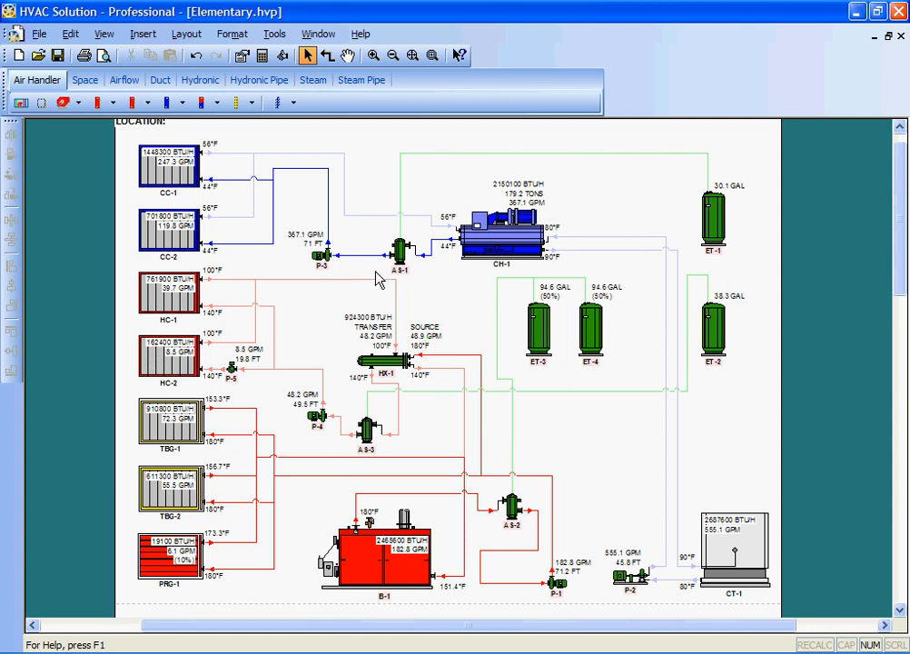
mouse_move(400, 262)
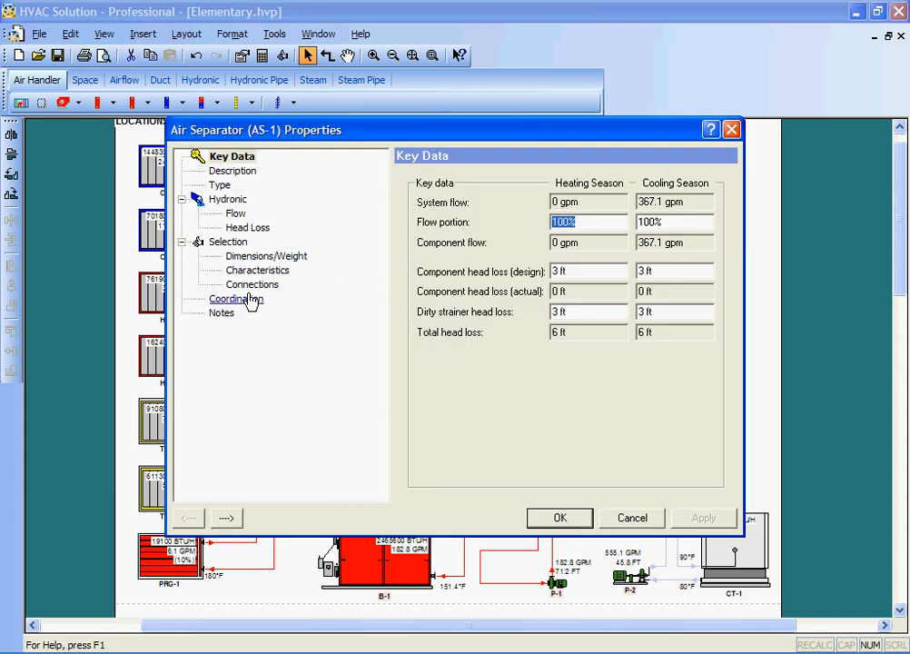
Auto-select a TACO AC8F unit for AS-1 on the Selection page and accept it
click(229, 239)
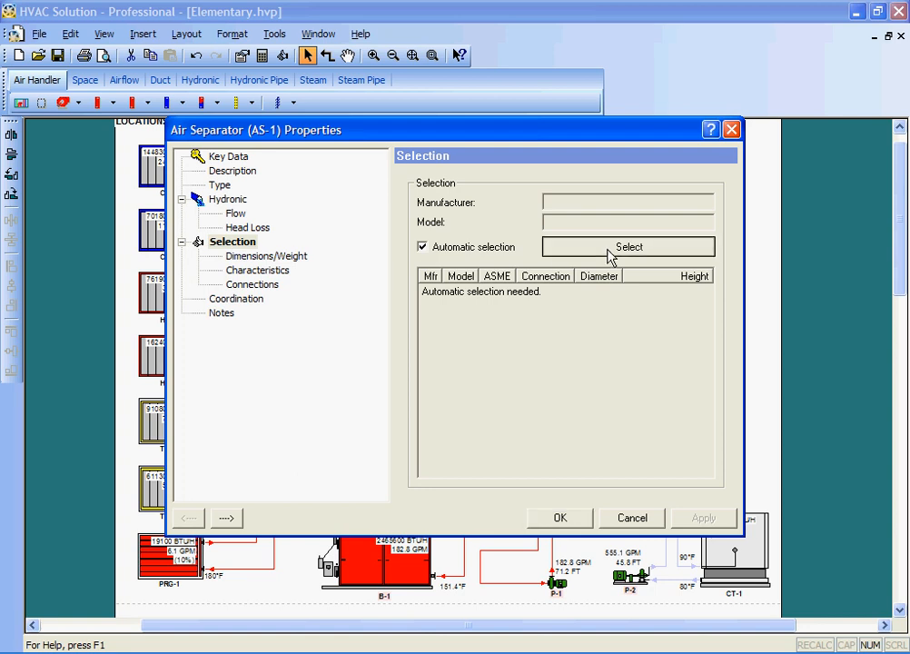
click(628, 247)
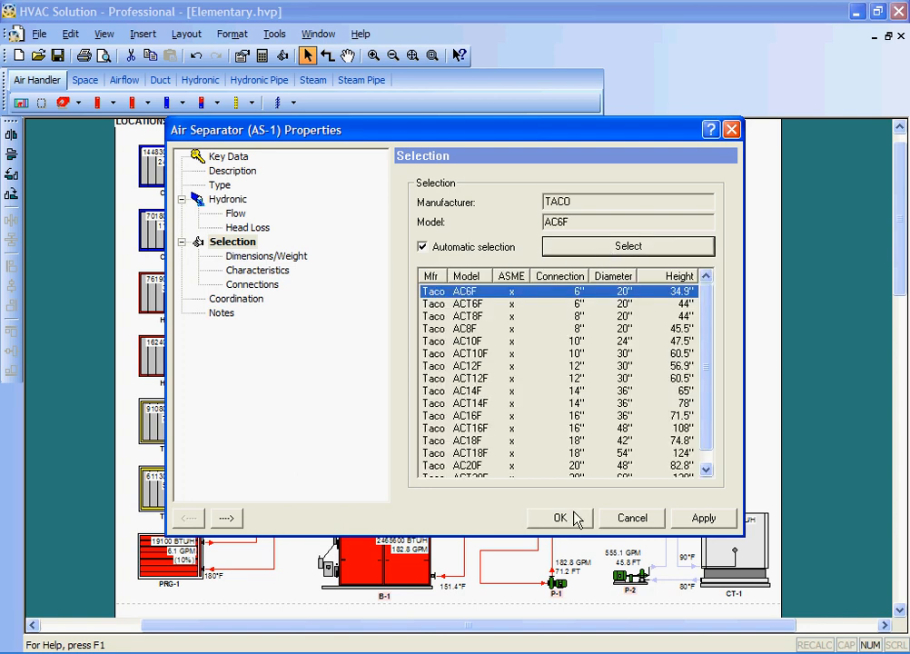
click(559, 517)
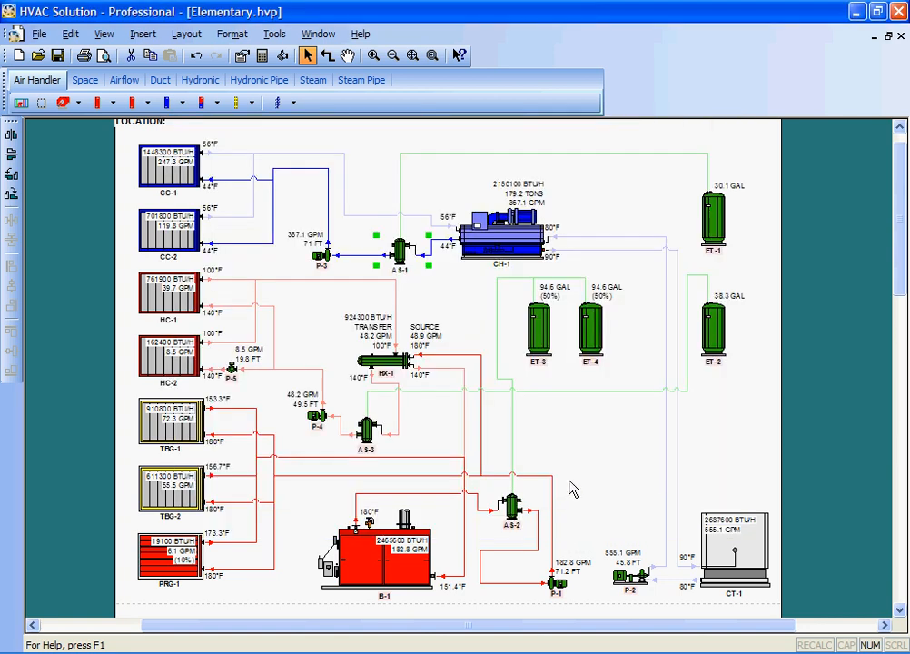
Select the plant components and show their context menu with duct and pipe annotation options
scroll(down, 3)
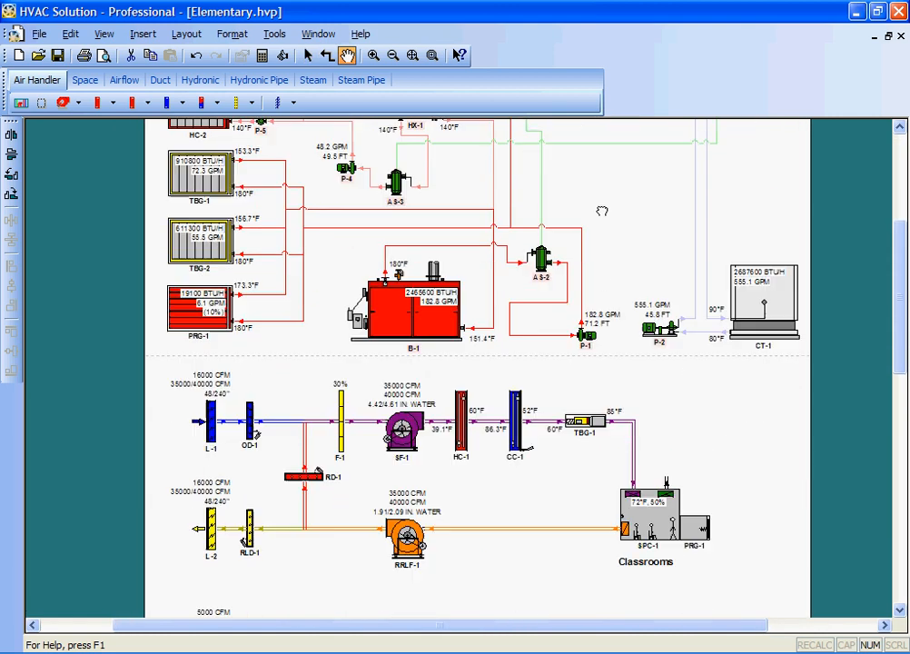
scroll(down, 3)
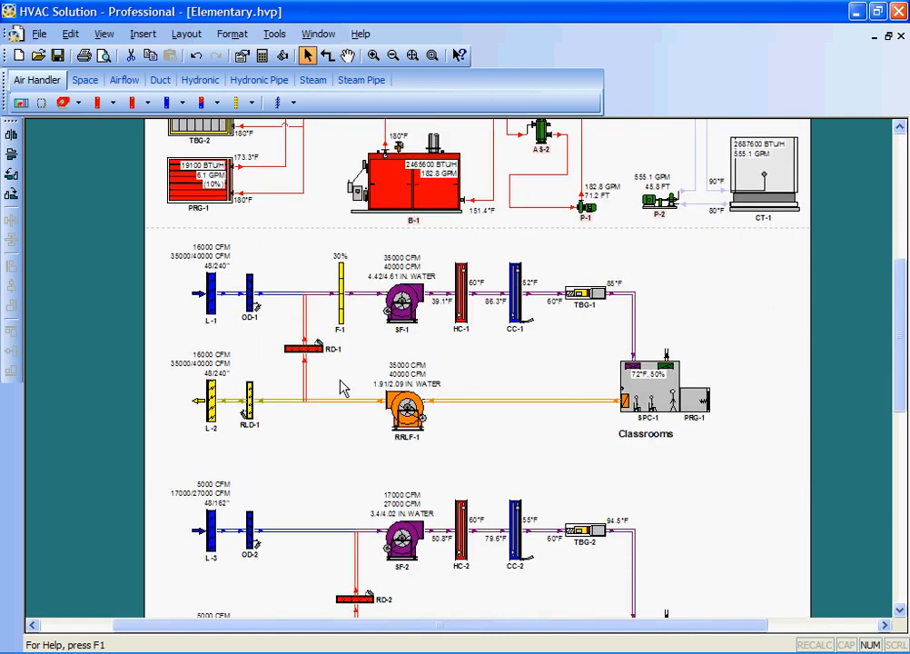
click(399, 288)
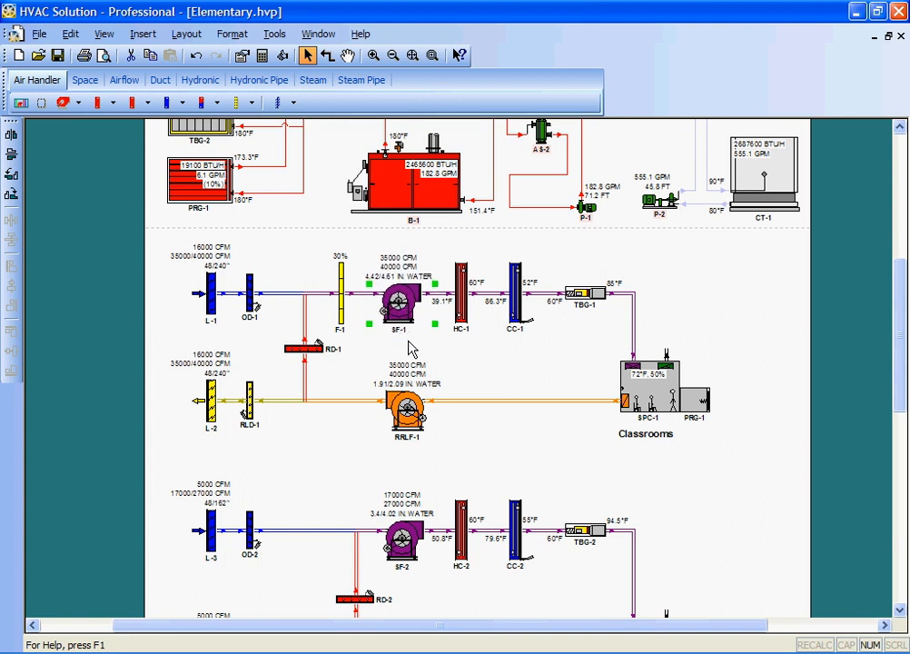
click(410, 339)
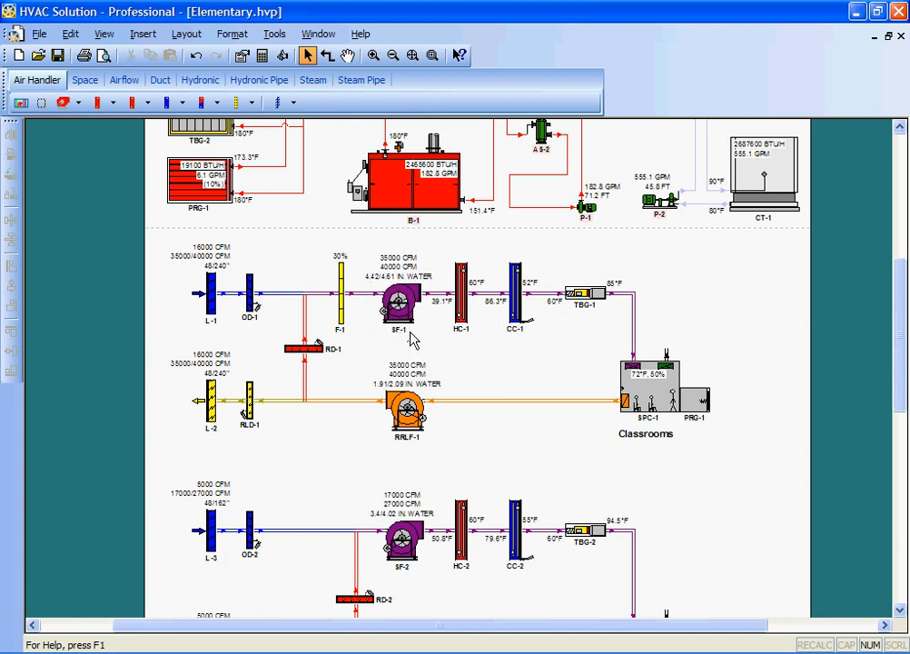
mouse_move(469, 323)
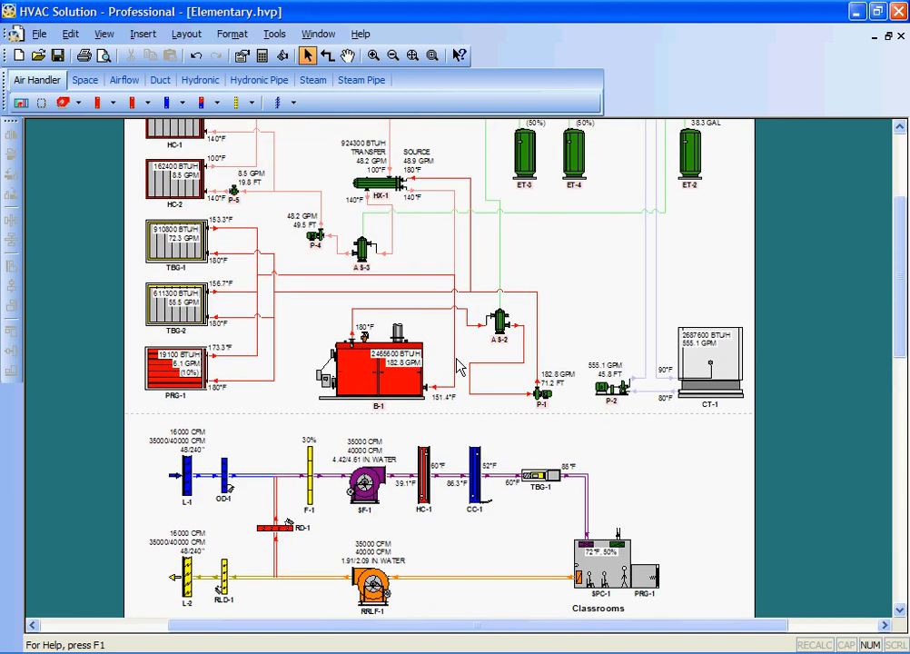
scroll(up, 3)
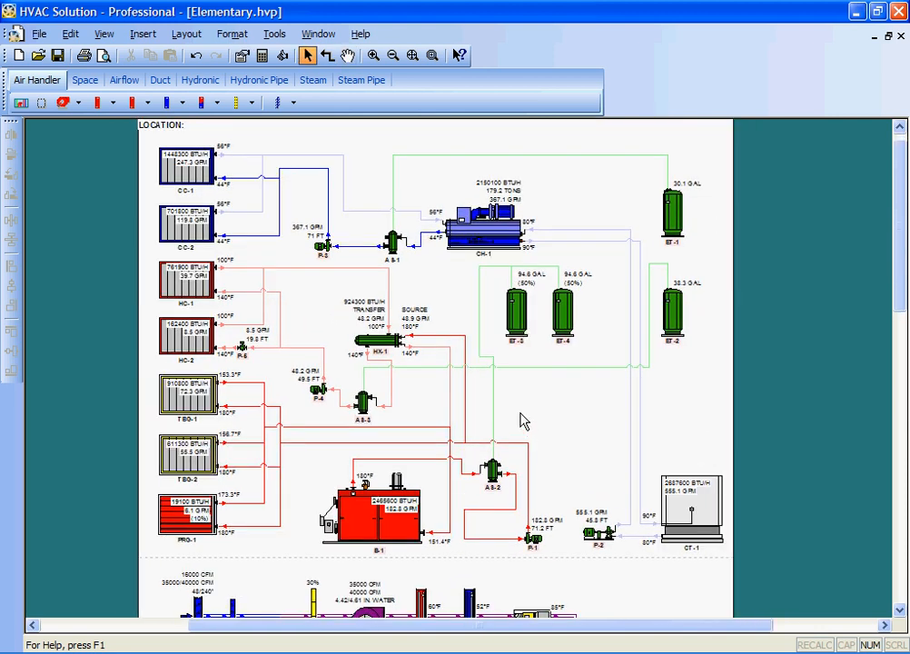
mouse_move(454, 363)
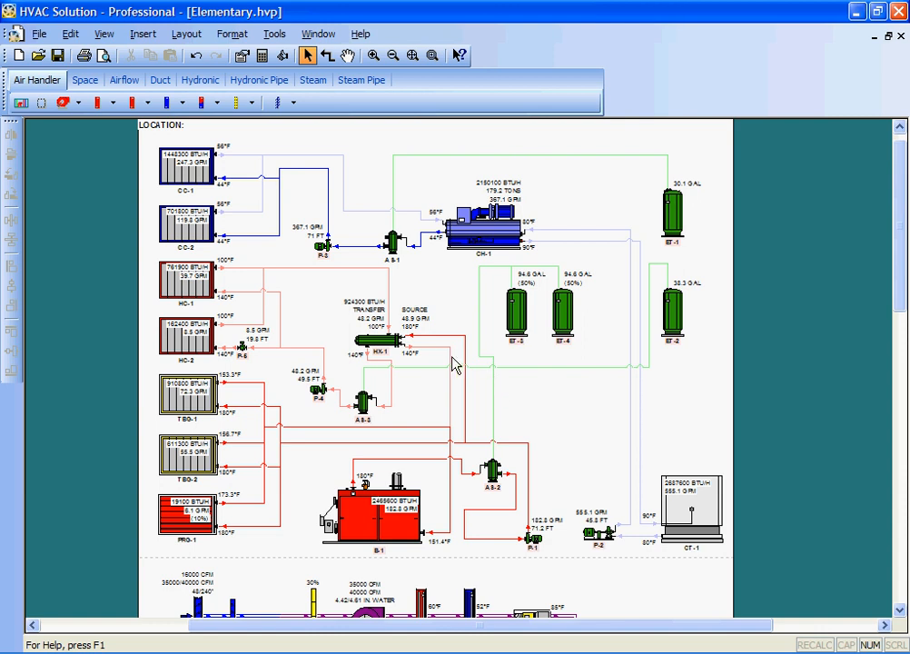
mouse_move(378, 287)
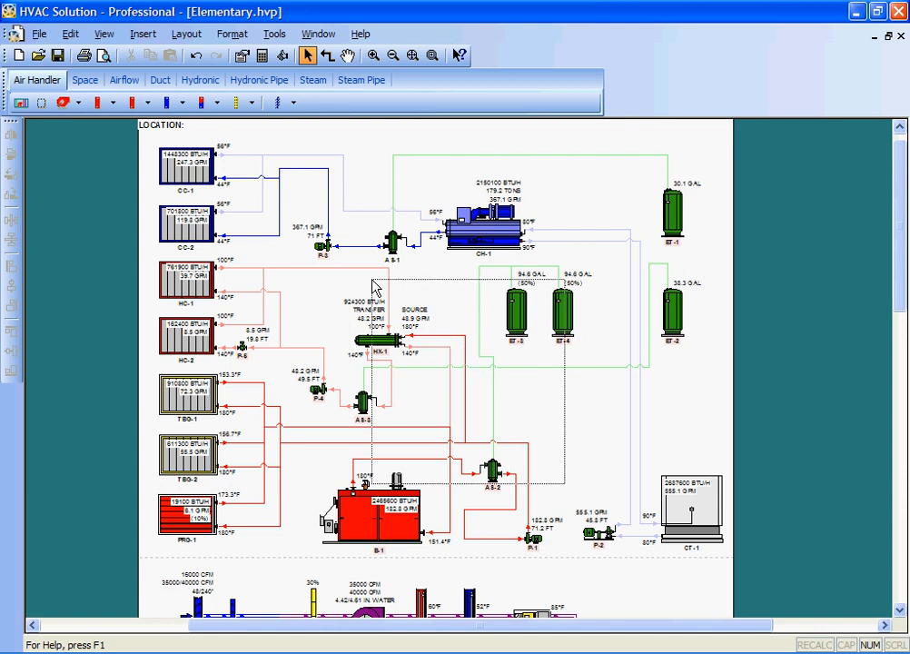
right_click(372, 286)
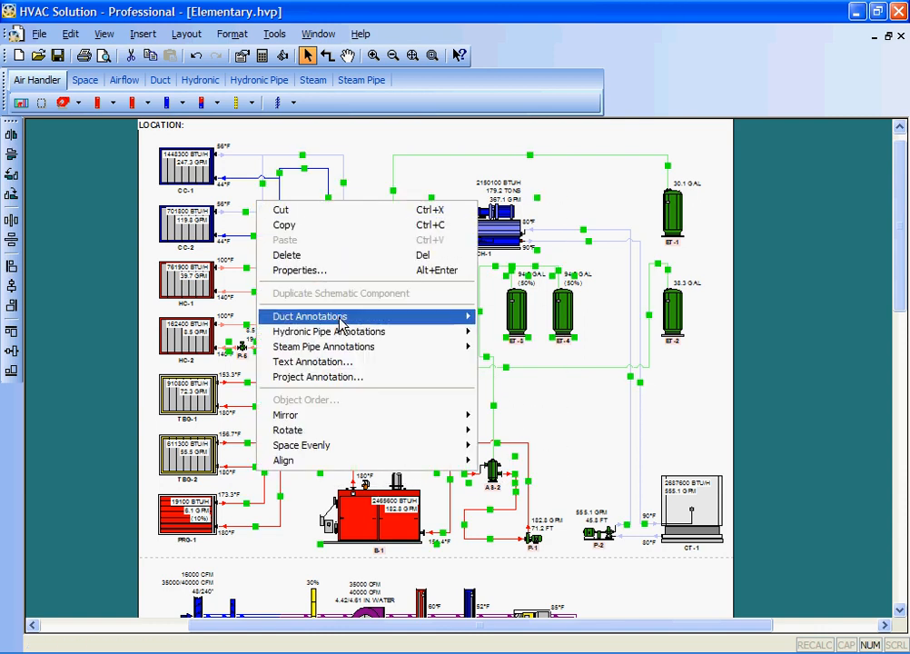